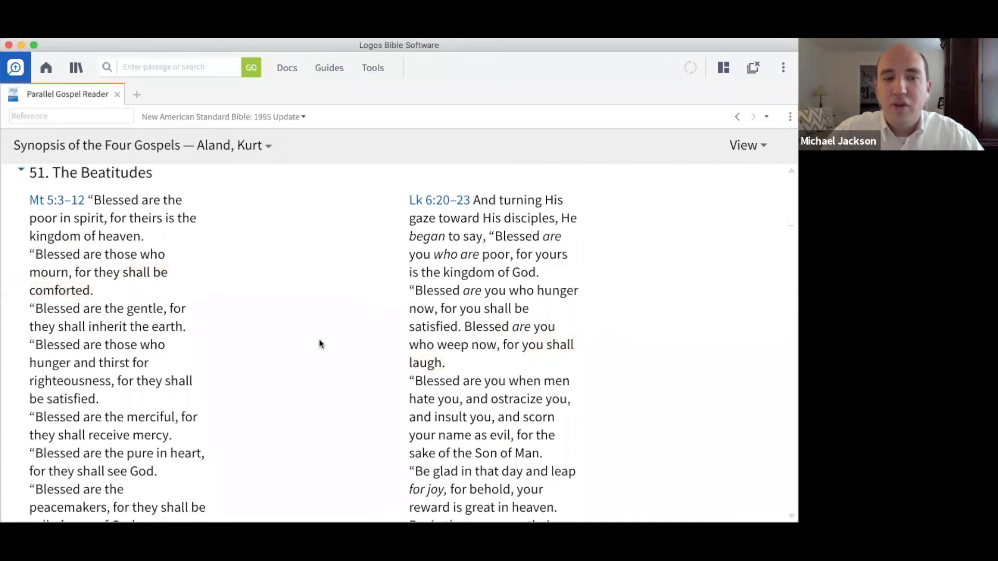
{"action": "scroll", "scroll_direction": "down", "scroll_amount": 3}
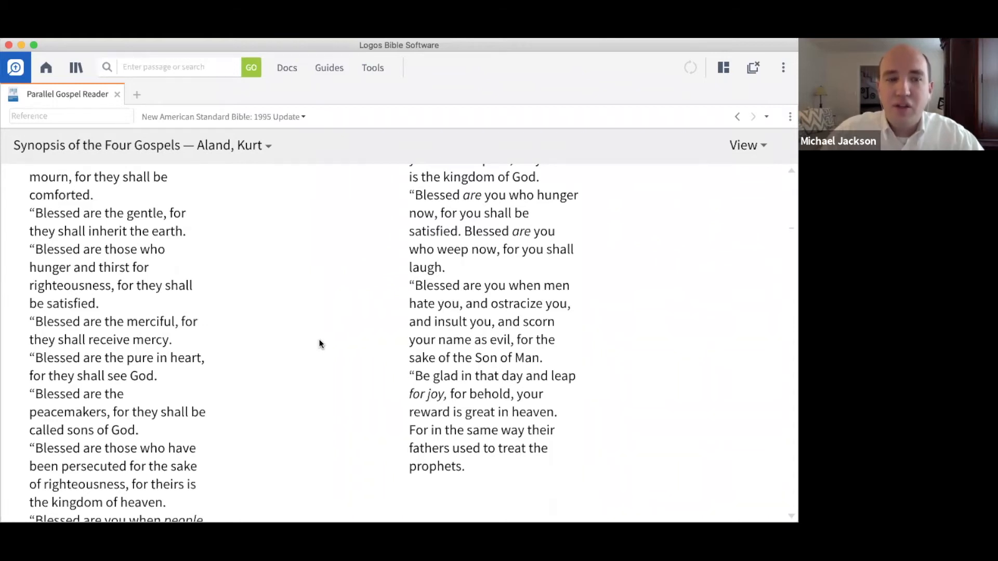
{"action": "scroll", "scroll_direction": "down", "scroll_amount": 3}
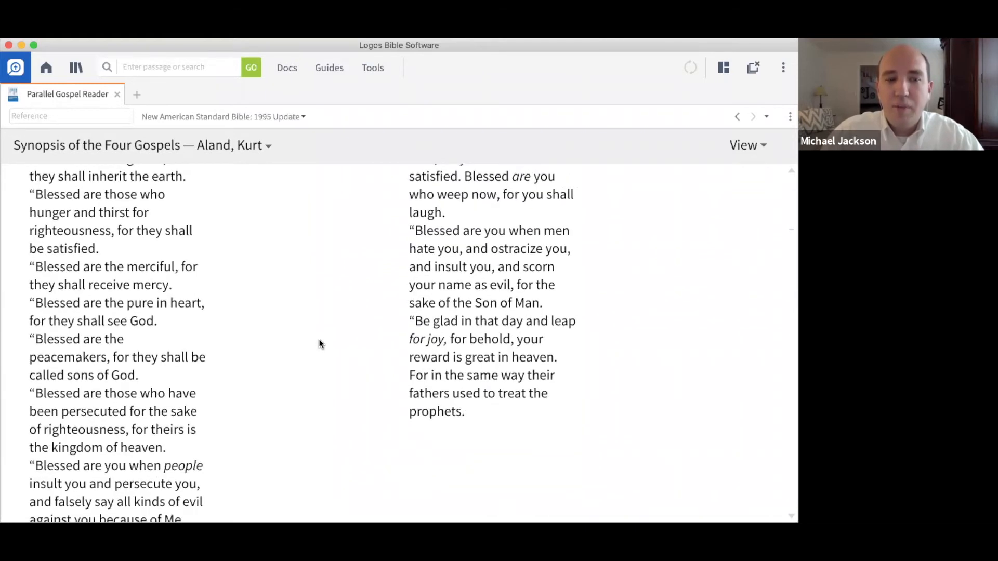
{"action": "scroll", "scroll_direction": "down", "scroll_amount": 3}
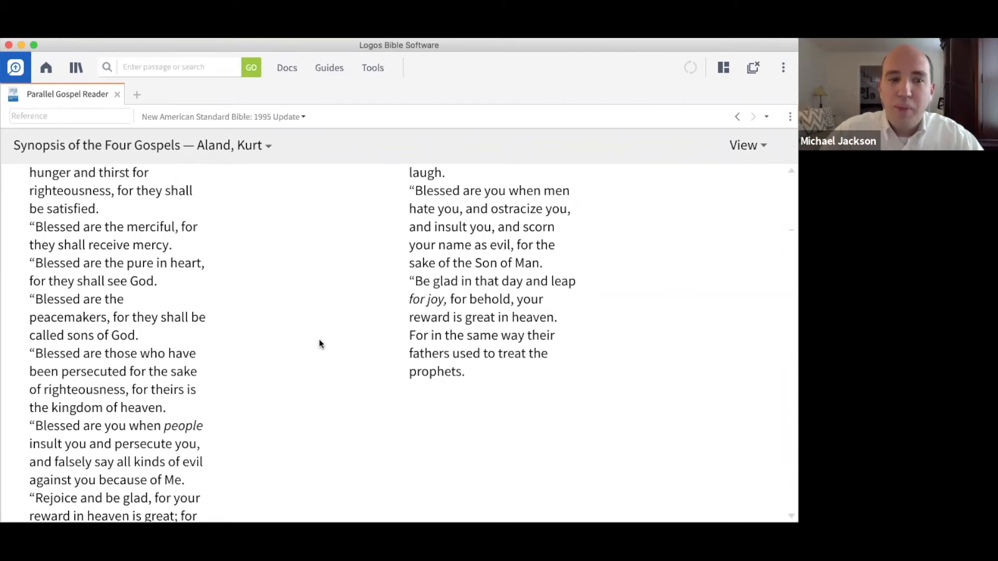
{"action": "scroll", "scroll_direction": "down", "scroll_amount": 3}
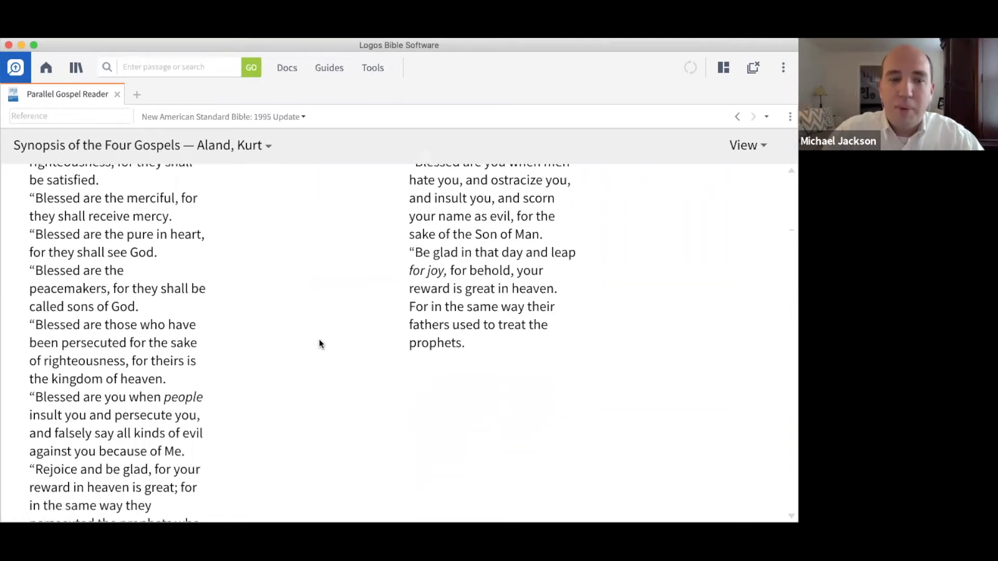
{"action": "scroll", "scroll_direction": "down", "scroll_amount": 3}
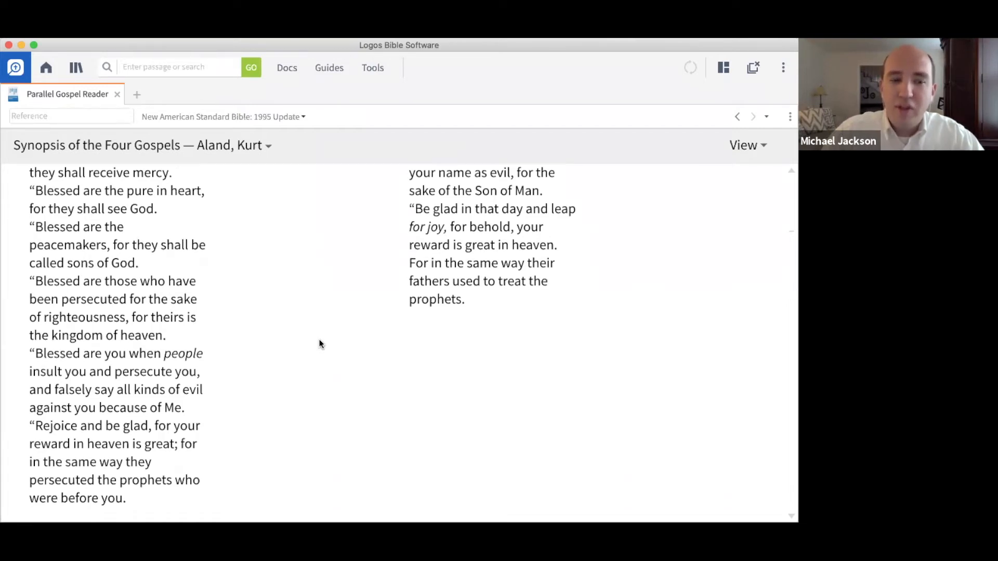
{"action": "scroll", "scroll_direction": "down", "scroll_amount": 3}
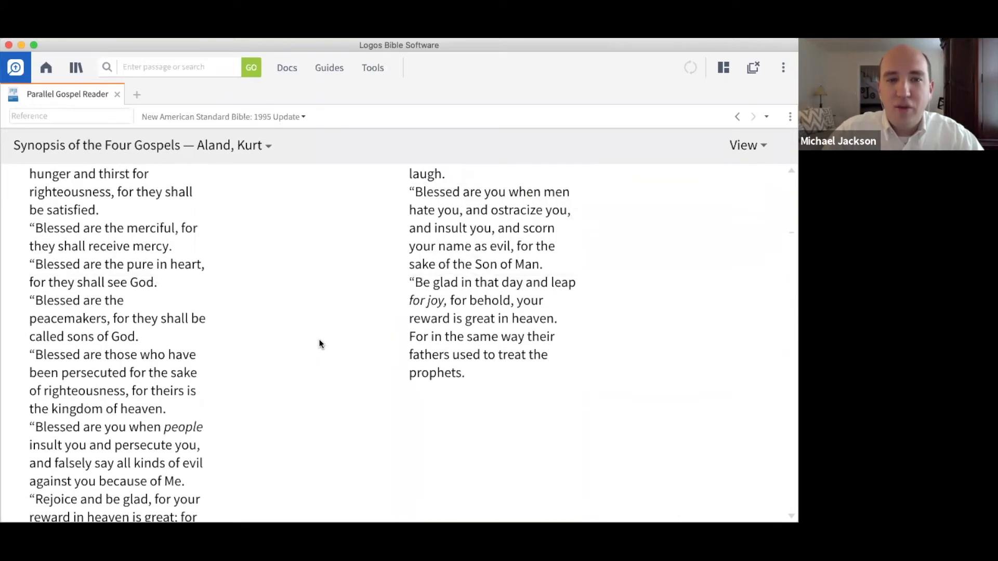
{"action": "scroll", "scroll_direction": "up", "scroll_amount": 3}
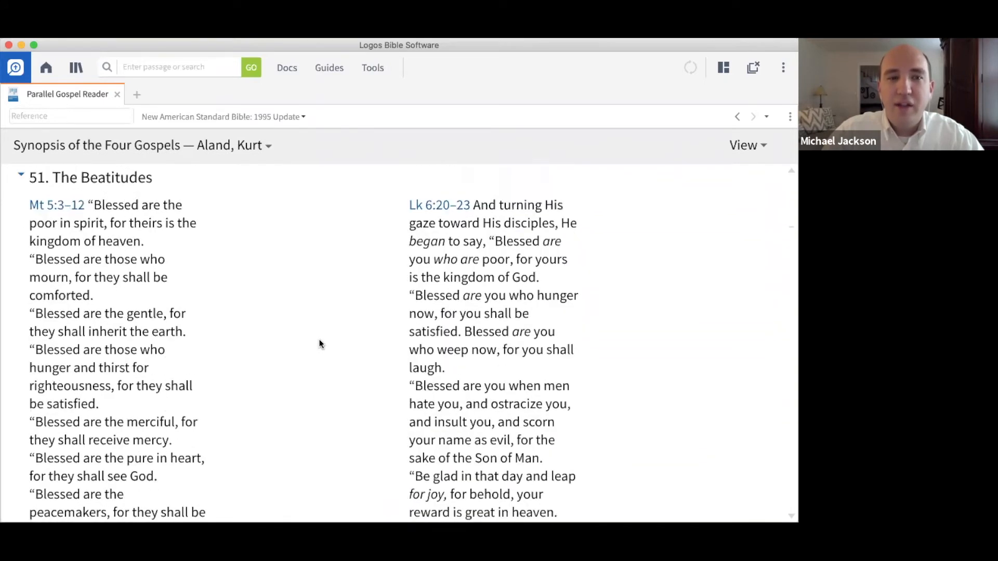
{"action": "scroll", "scroll_direction": "up", "scroll_amount": 3}
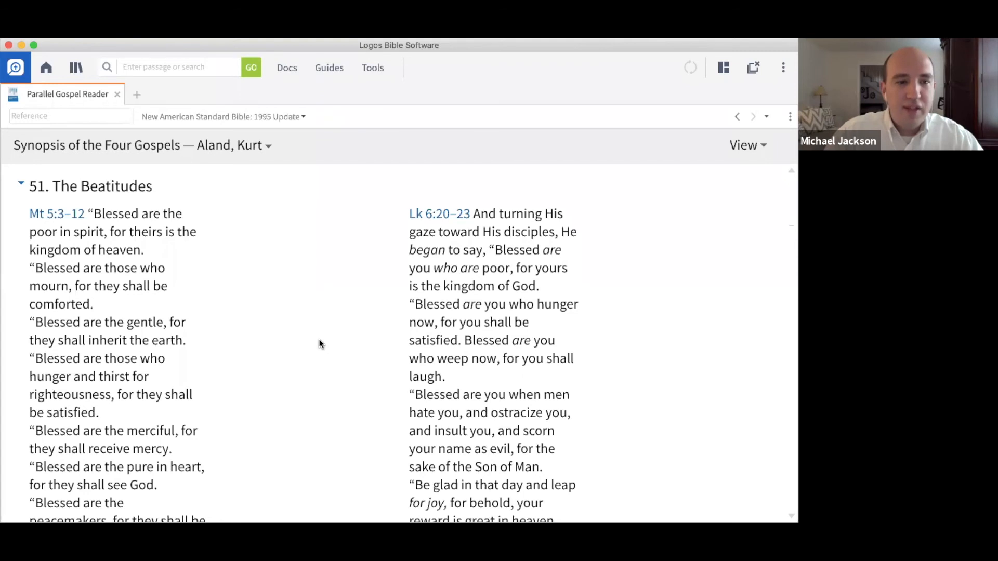
{"action": "scroll", "scroll_direction": "down", "scroll_amount": 3}
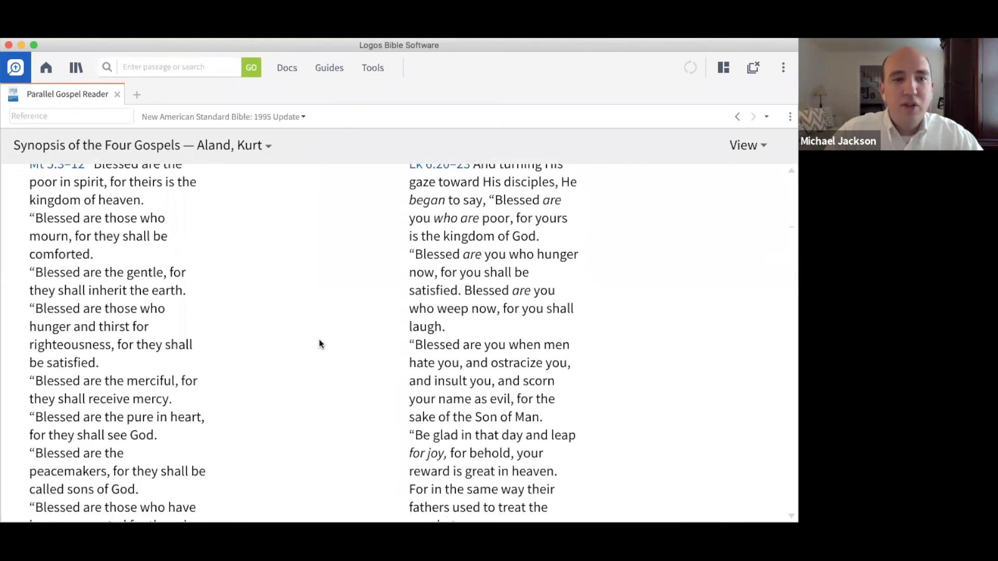
{"action": "scroll", "scroll_direction": "down", "scroll_amount": 3}
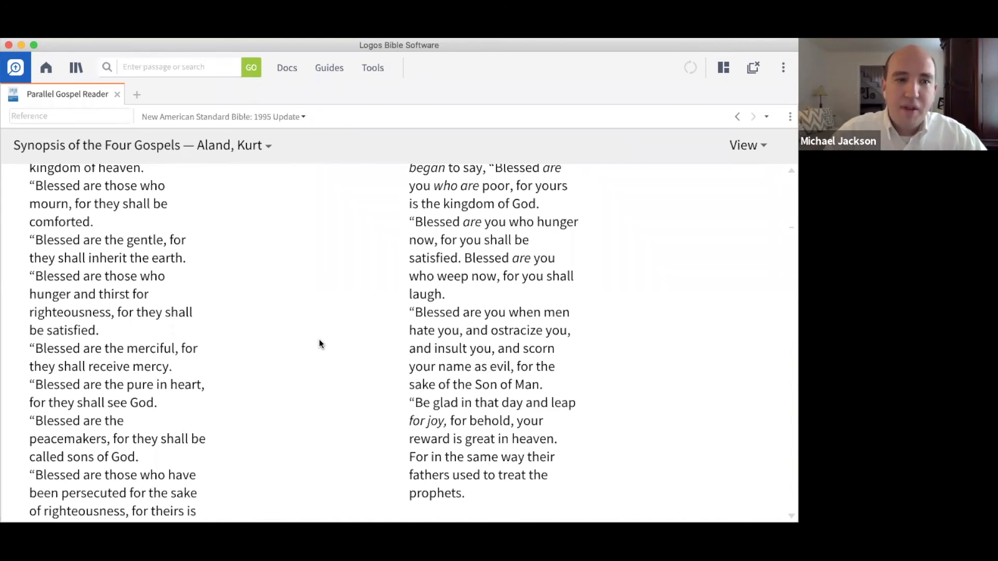
{"action": "scroll", "scroll_direction": "down", "scroll_amount": 3}
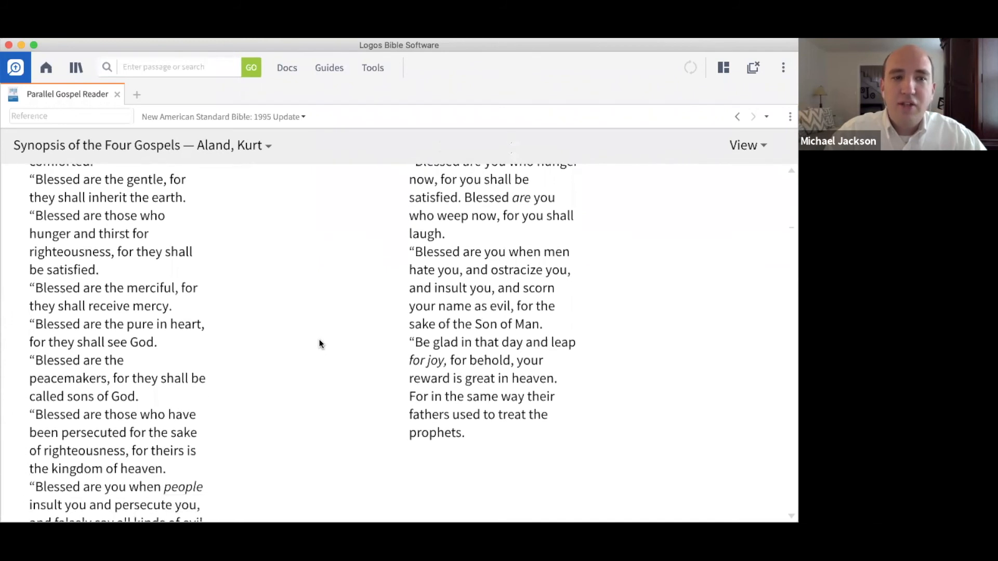
{"action": "scroll", "scroll_direction": "down", "scroll_amount": 3}
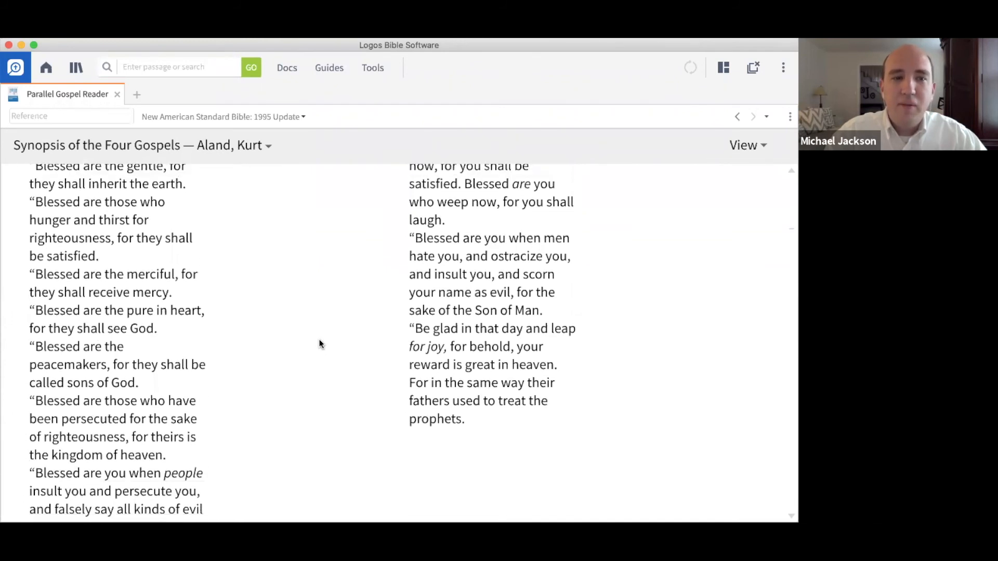
{"action": "scroll", "scroll_direction": "up", "scroll_amount": 3}
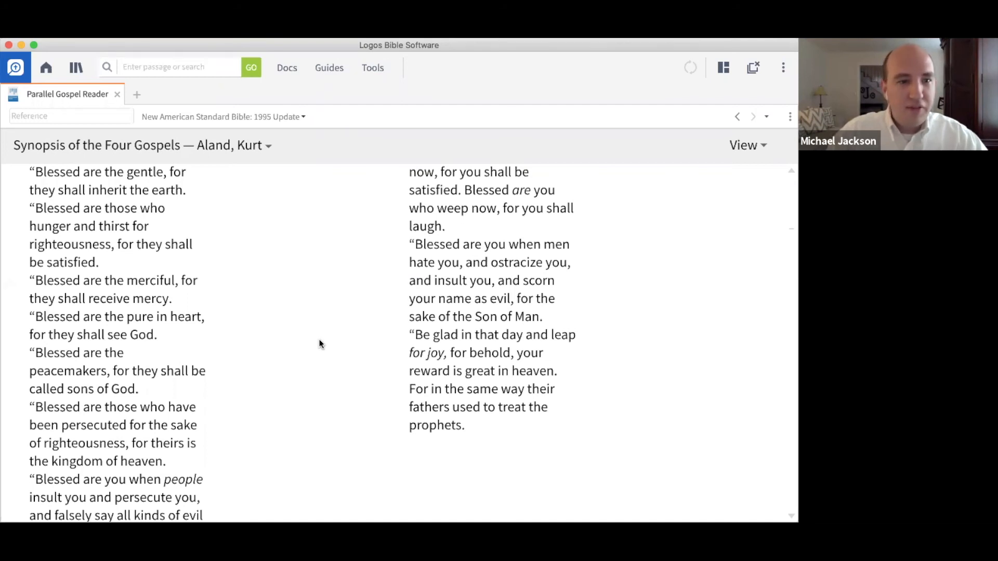
{"action": "scroll", "scroll_direction": "down", "scroll_amount": 3}
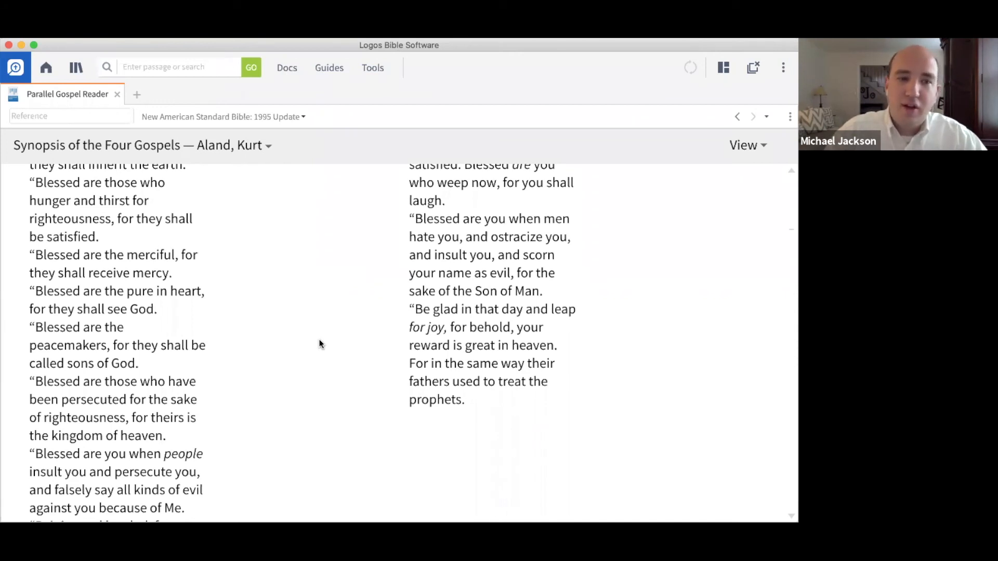
{"action": "scroll", "scroll_direction": "down", "scroll_amount": 3}
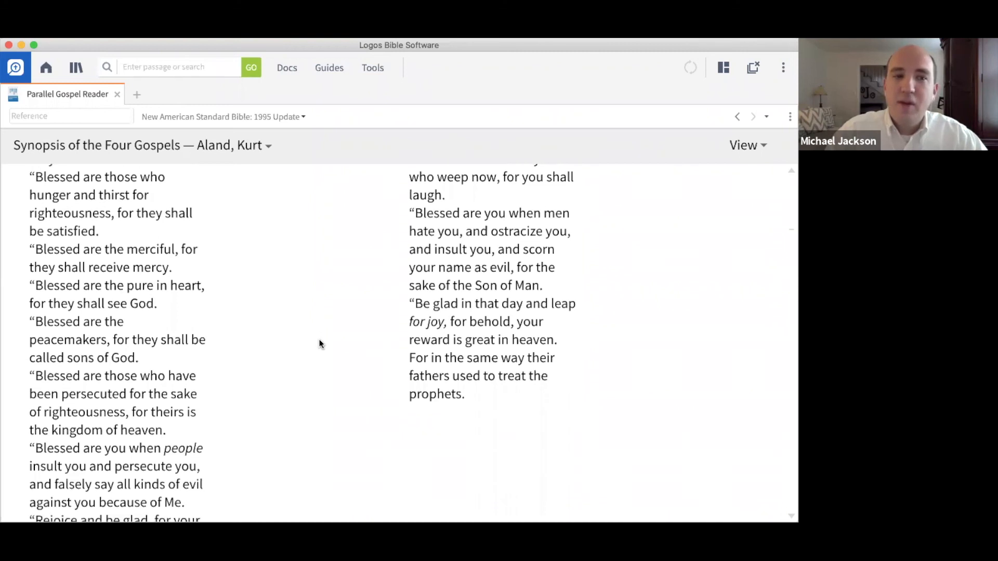
{"action": "scroll", "scroll_direction": "down", "scroll_amount": 3}
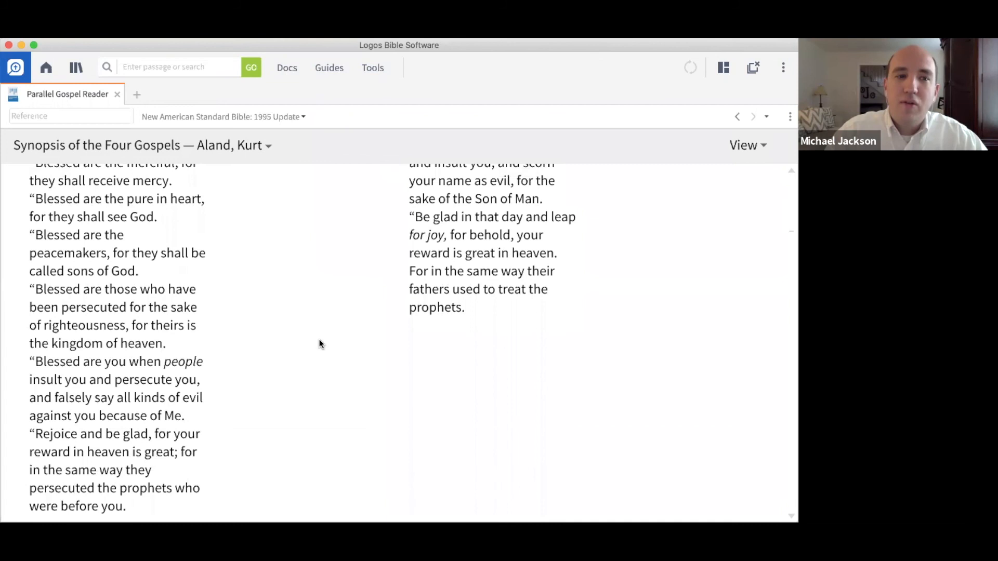
{"action": "scroll", "scroll_direction": "up", "scroll_amount": 3}
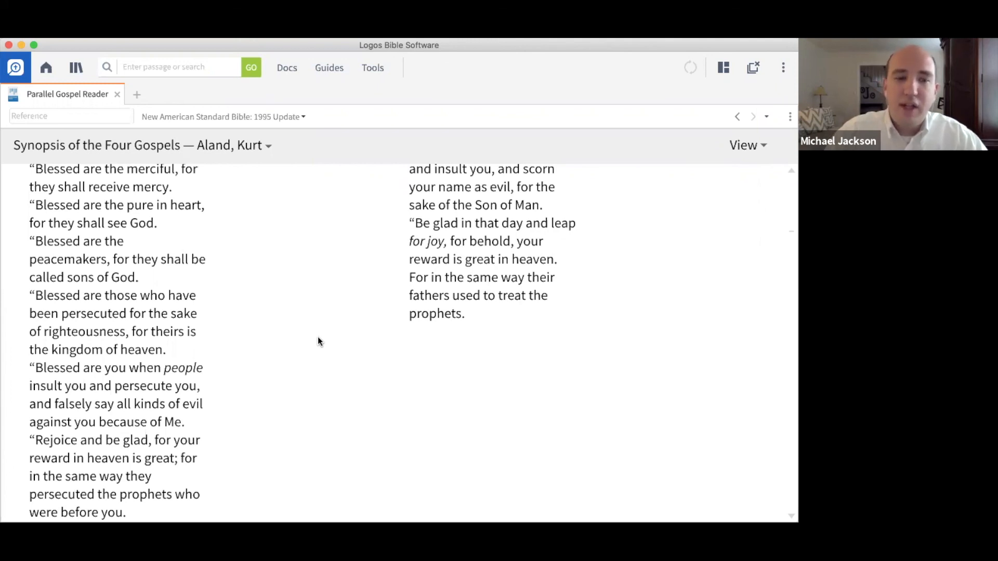
{"action": "scroll", "scroll_direction": "down", "scroll_amount": 3}
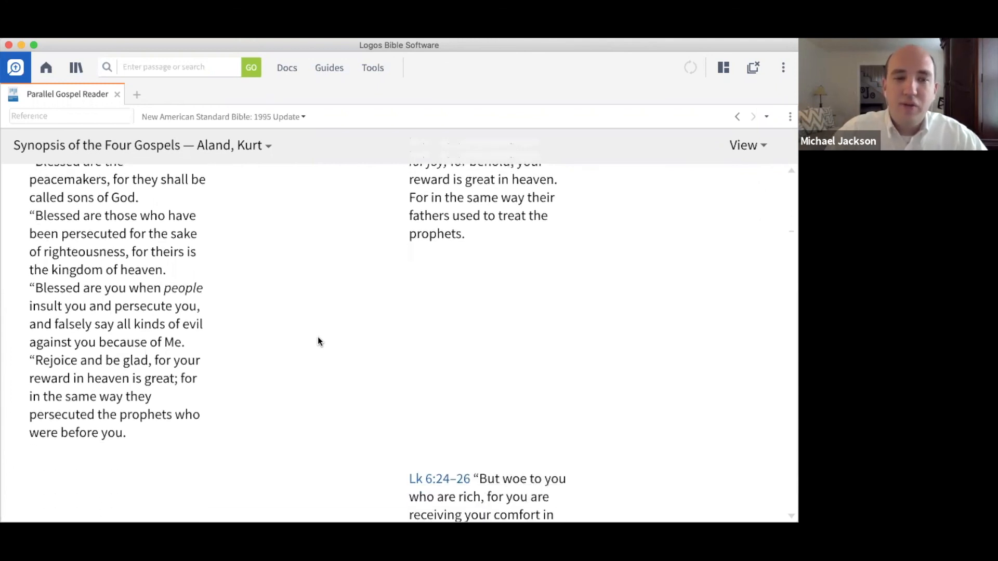
{"action": "scroll", "scroll_direction": "down", "scroll_amount": 3}
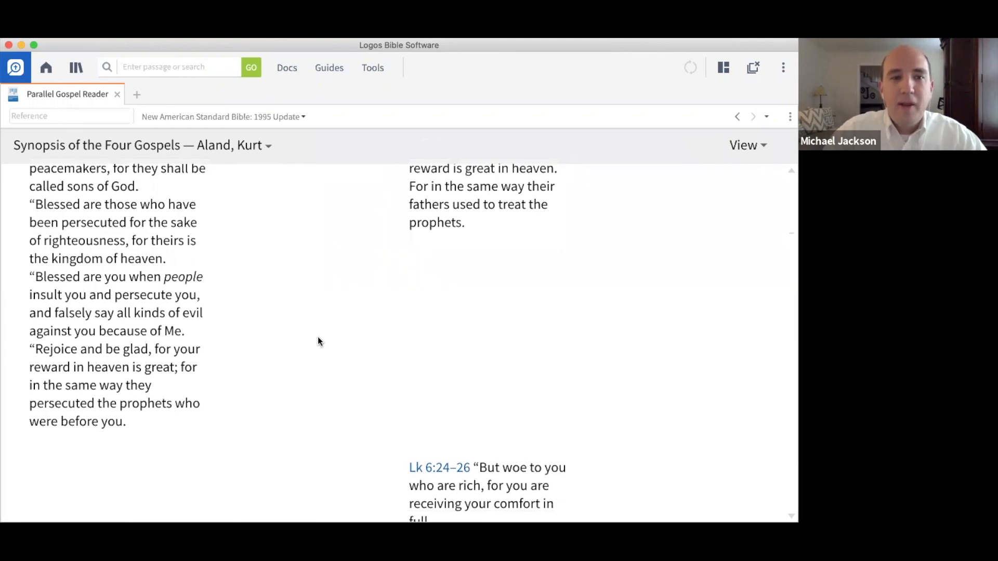